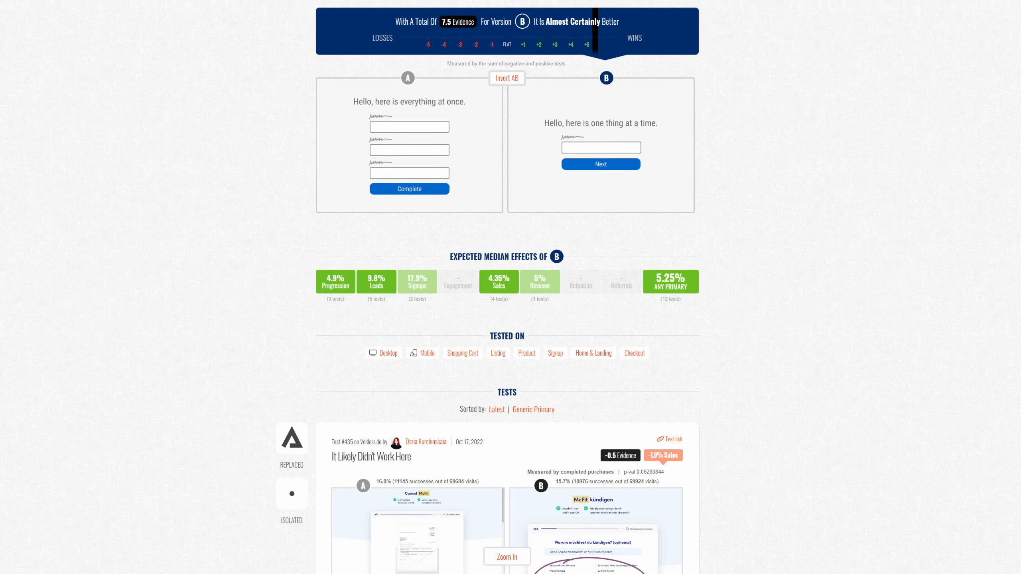
pyautogui.scroll(-3)
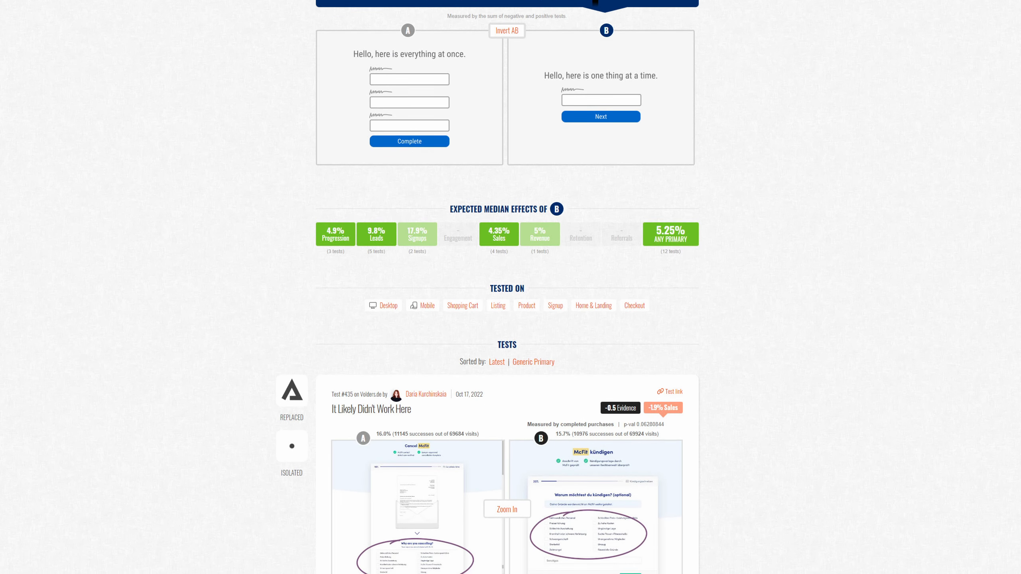
pyautogui.scroll(-3)
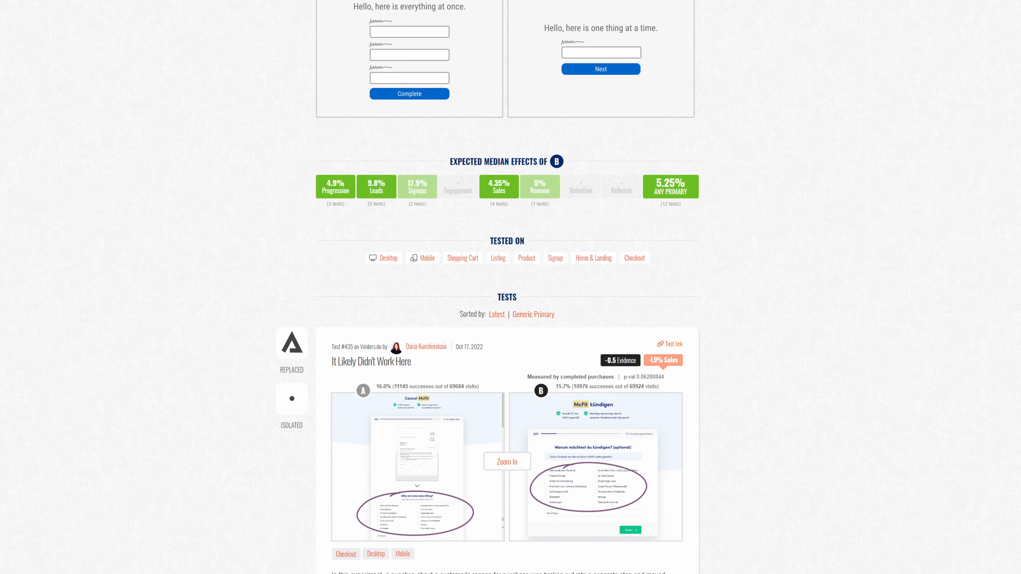
pyautogui.scroll(-3)
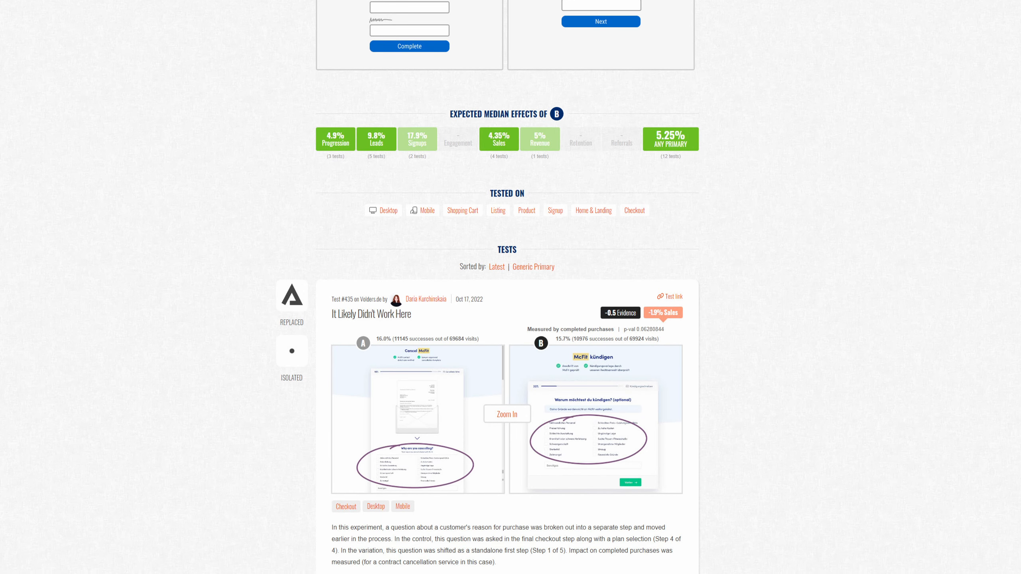
pyautogui.scroll(-3)
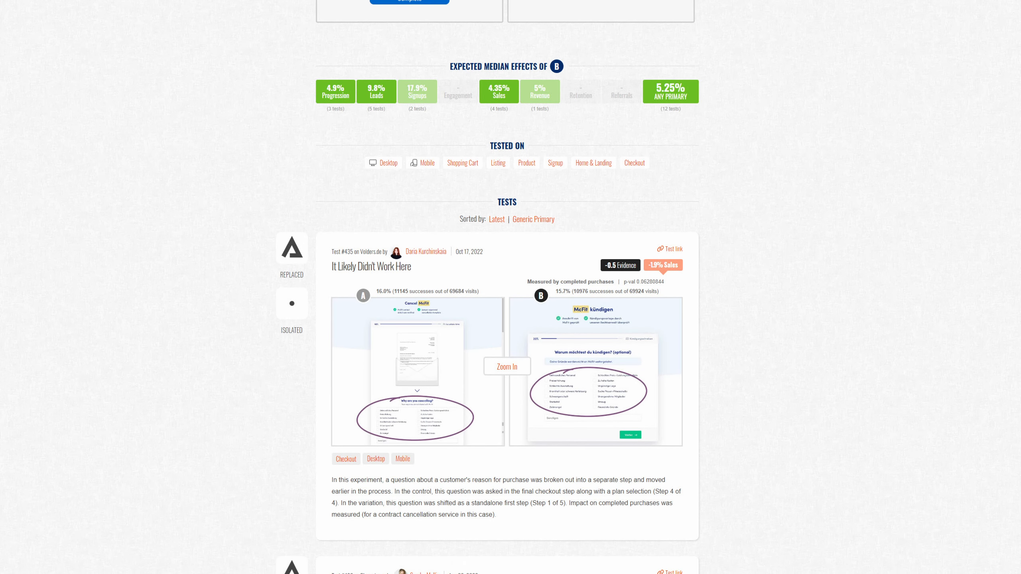
pyautogui.scroll(-3)
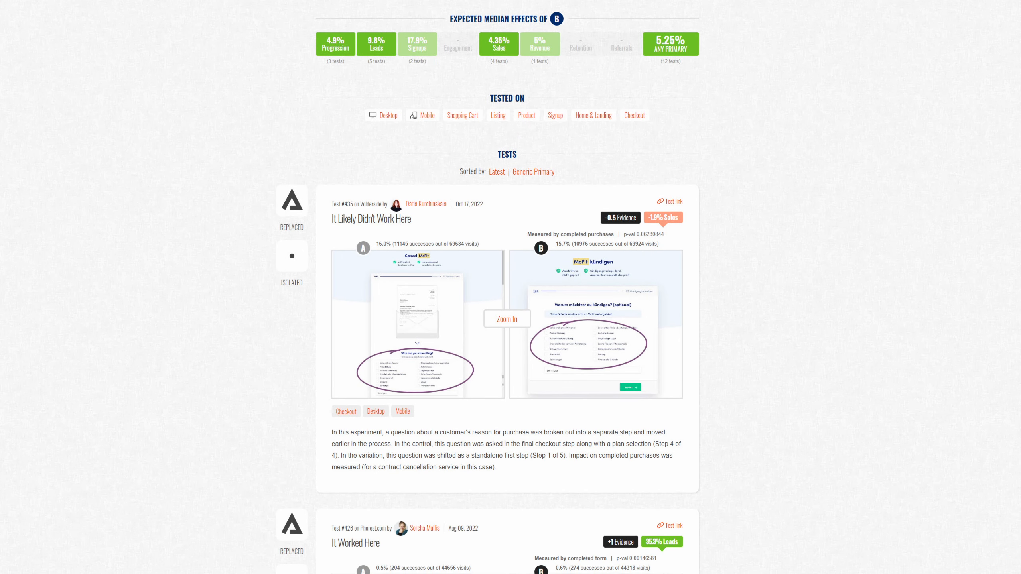
pyautogui.scroll(-3)
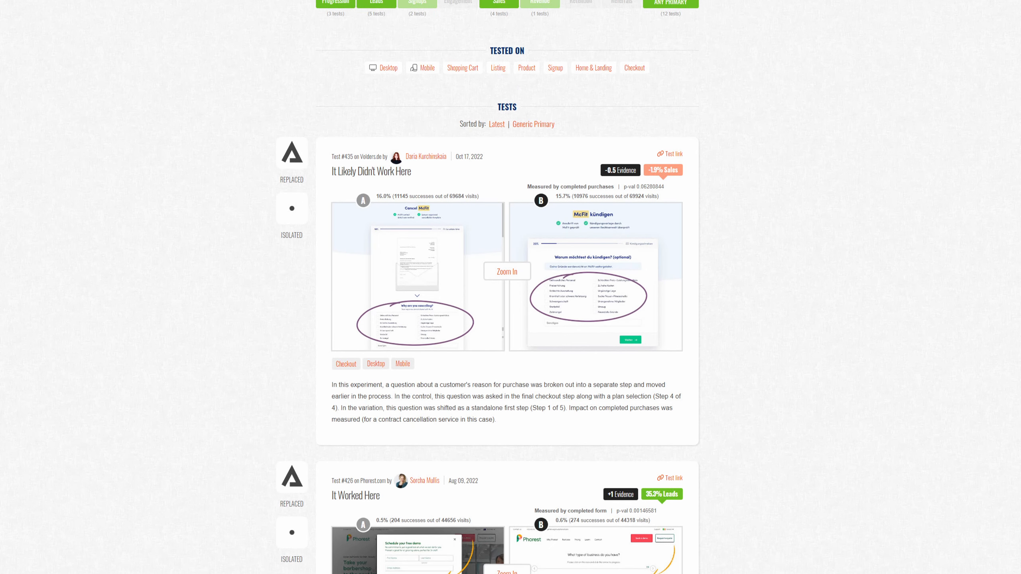
pyautogui.scroll(-3)
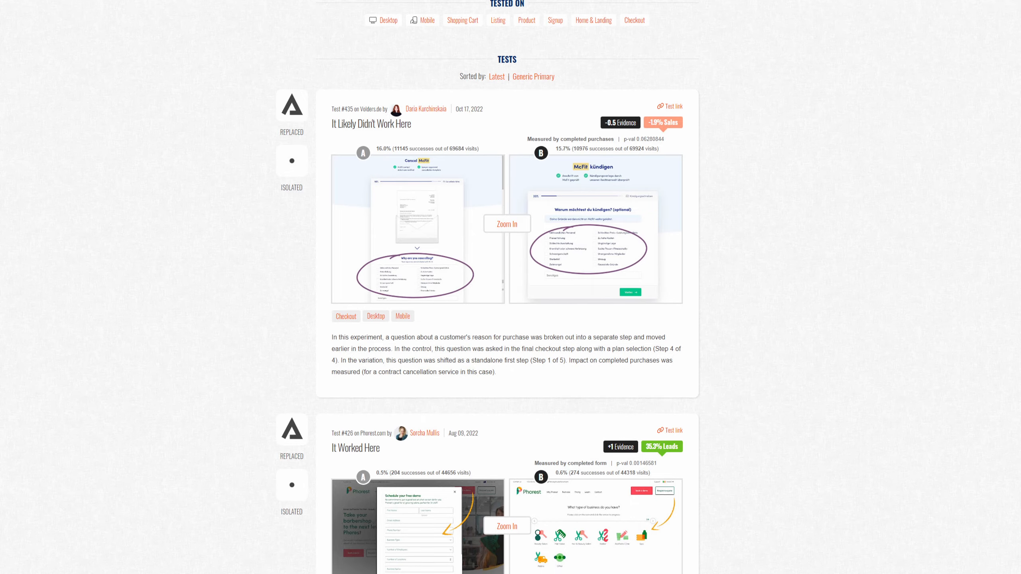
pyautogui.scroll(-3)
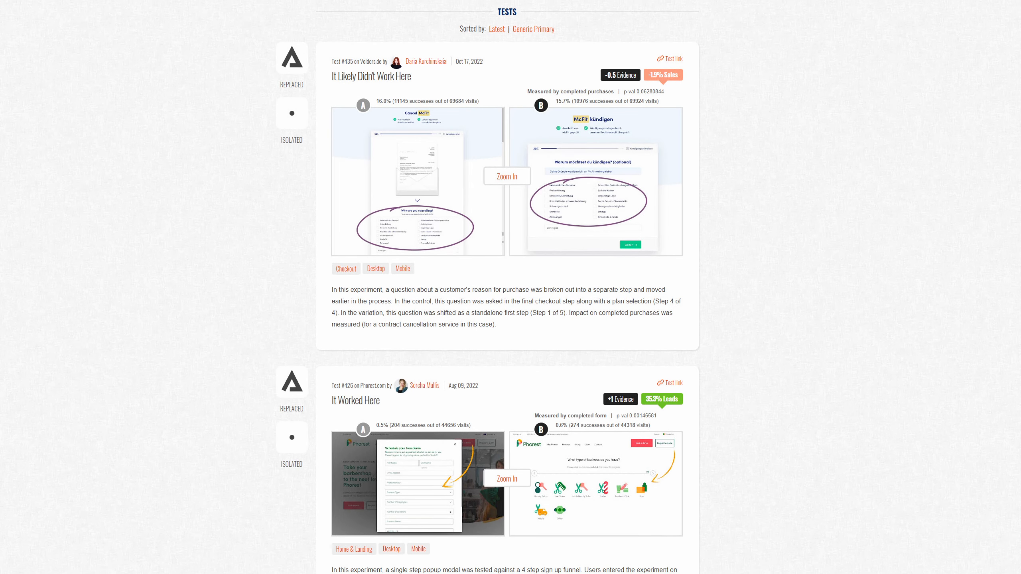
pyautogui.scroll(-3)
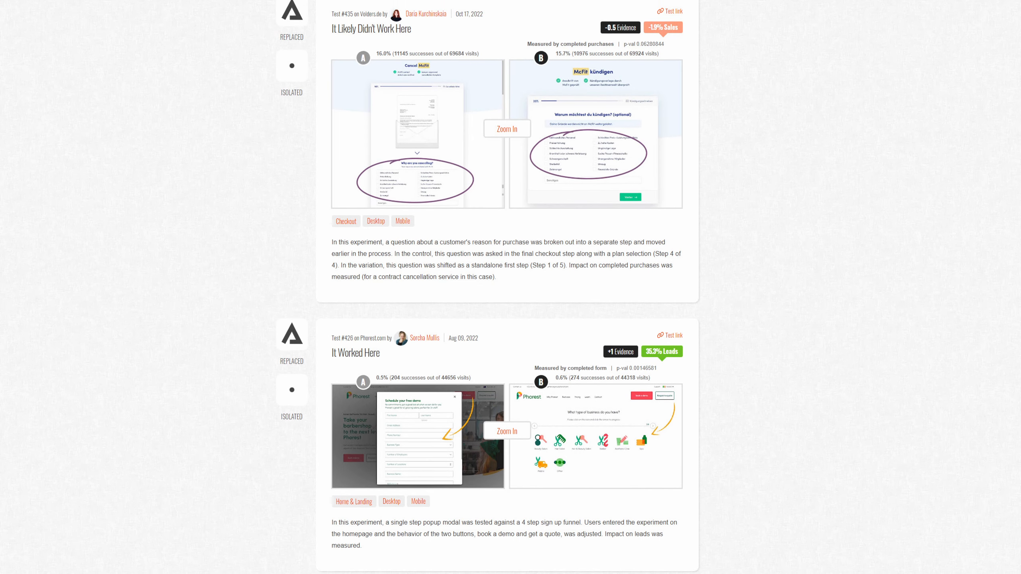
pyautogui.scroll(-3)
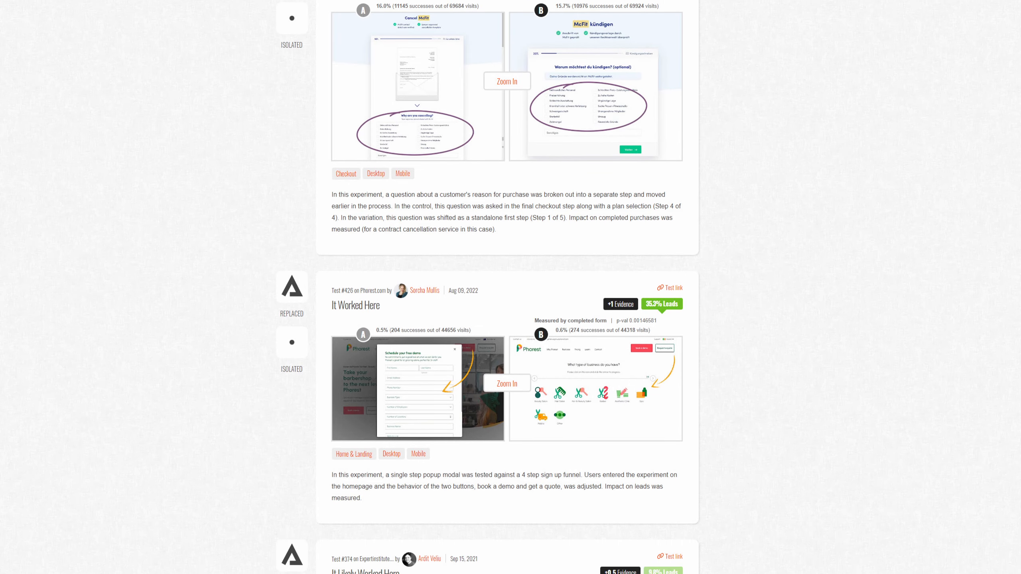
pyautogui.scroll(-3)
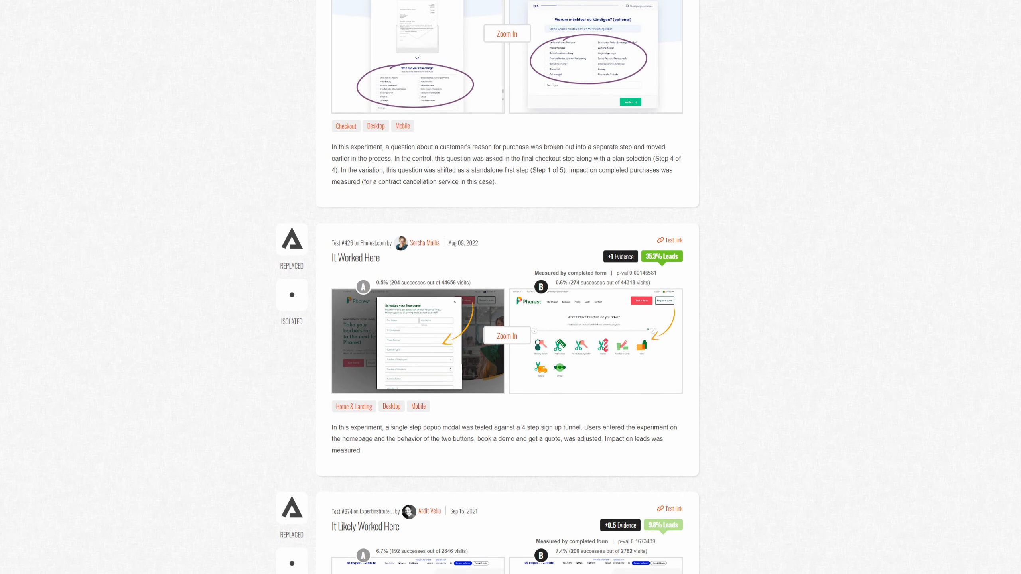
pyautogui.scroll(-3)
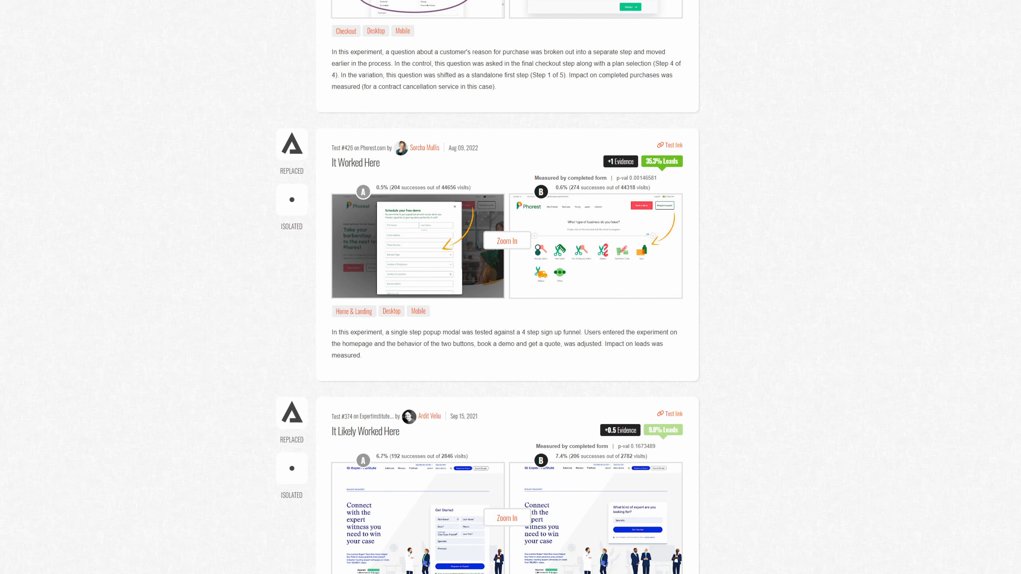
pyautogui.scroll(-3)
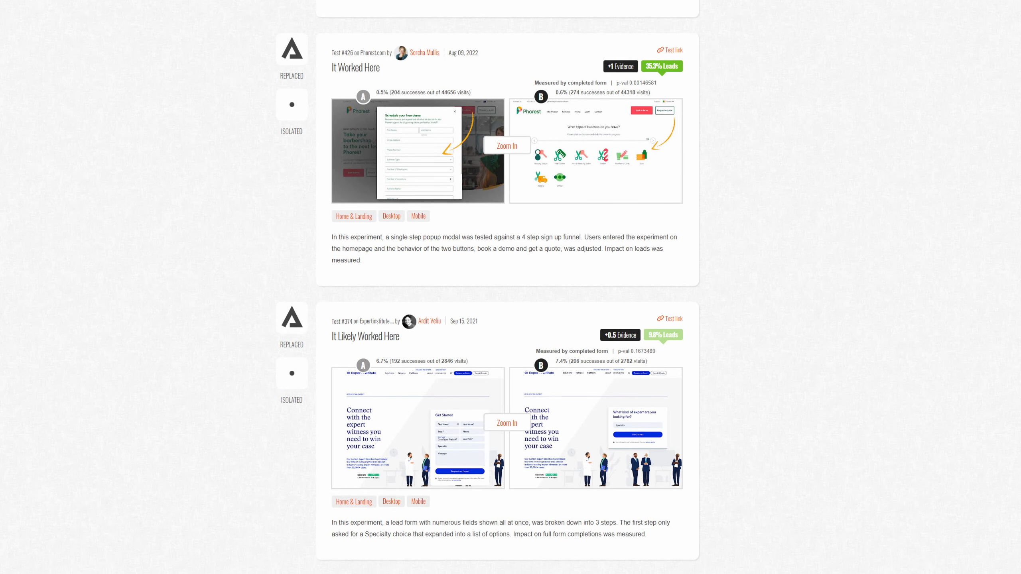
pyautogui.scroll(-3)
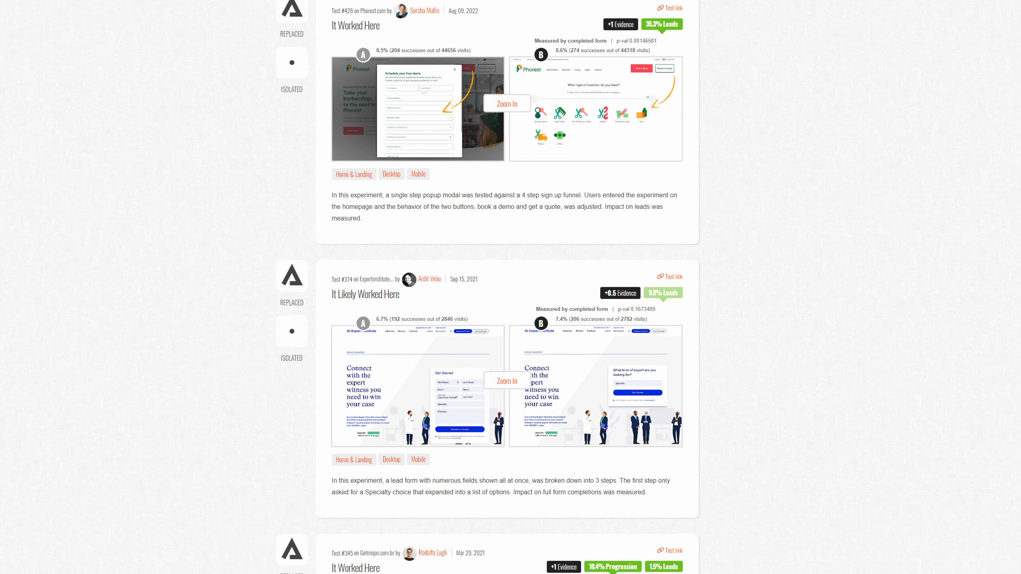